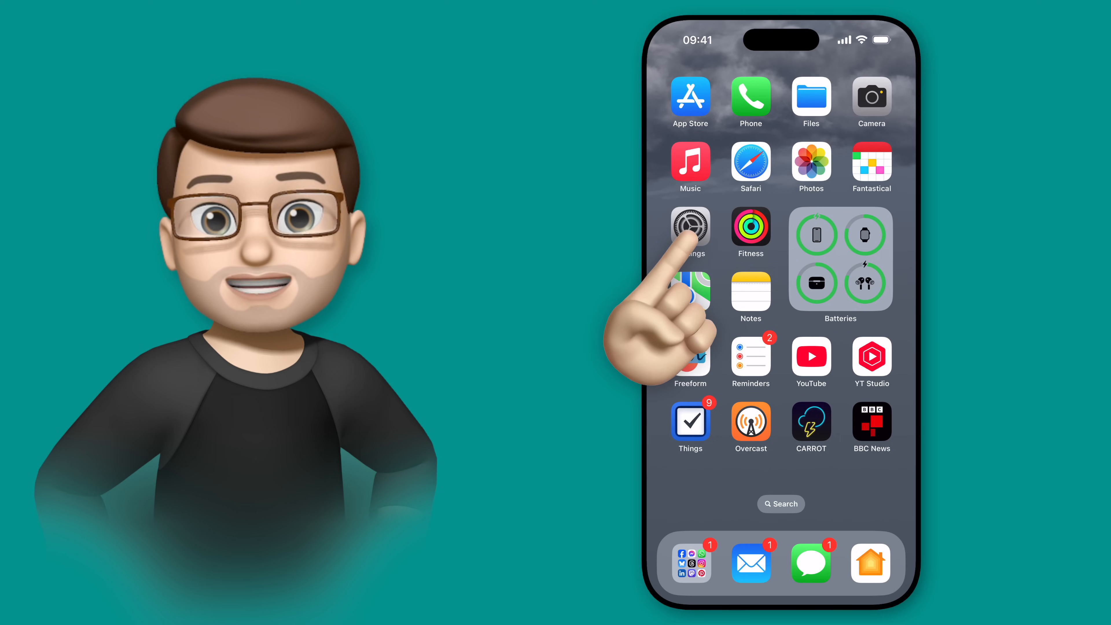
# Make Chrome the default browser app under Settings > Apps > Default Apps.
pyautogui.click(689, 230)
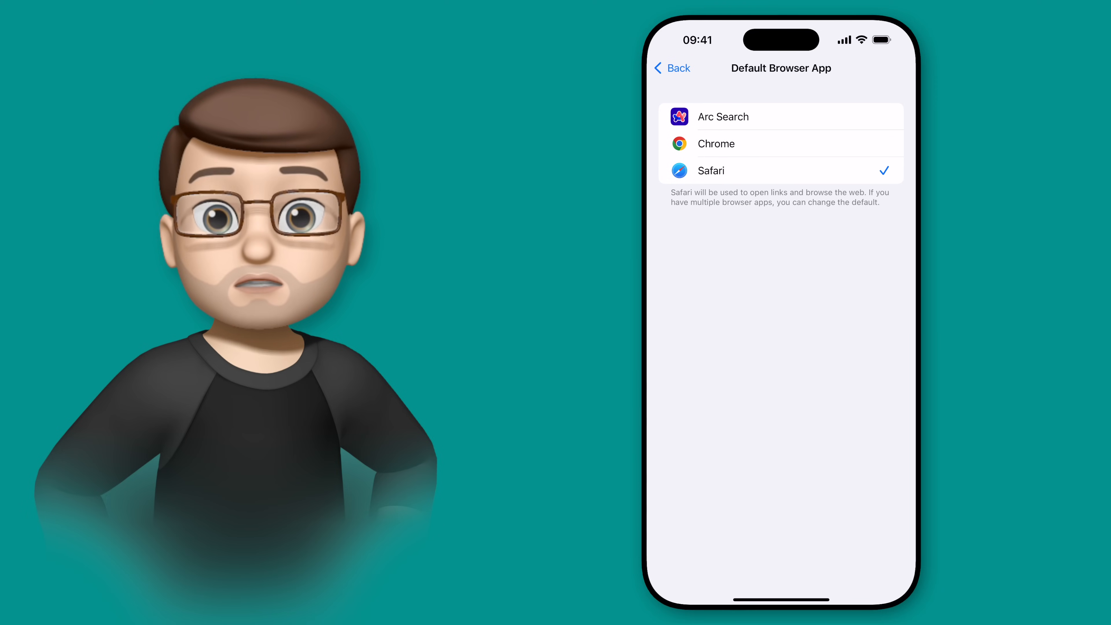
pyautogui.click(715, 143)
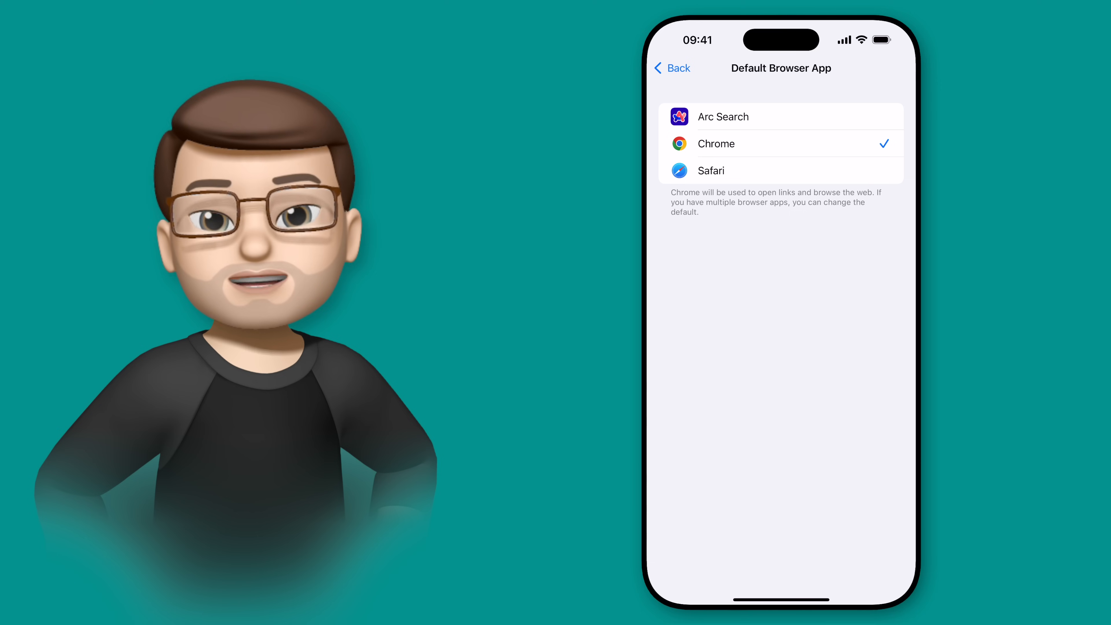
pyautogui.click(669, 68)
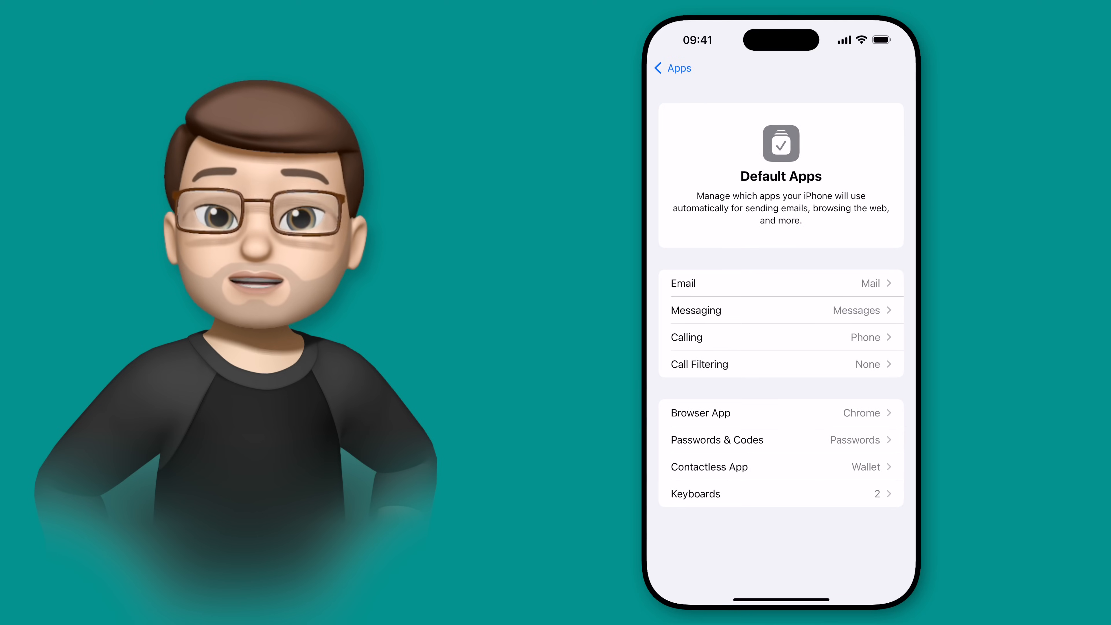
# Disable built-in Passwords AutoFill so only 1Password remains for Passwords & Codes.
pyautogui.click(716, 439)
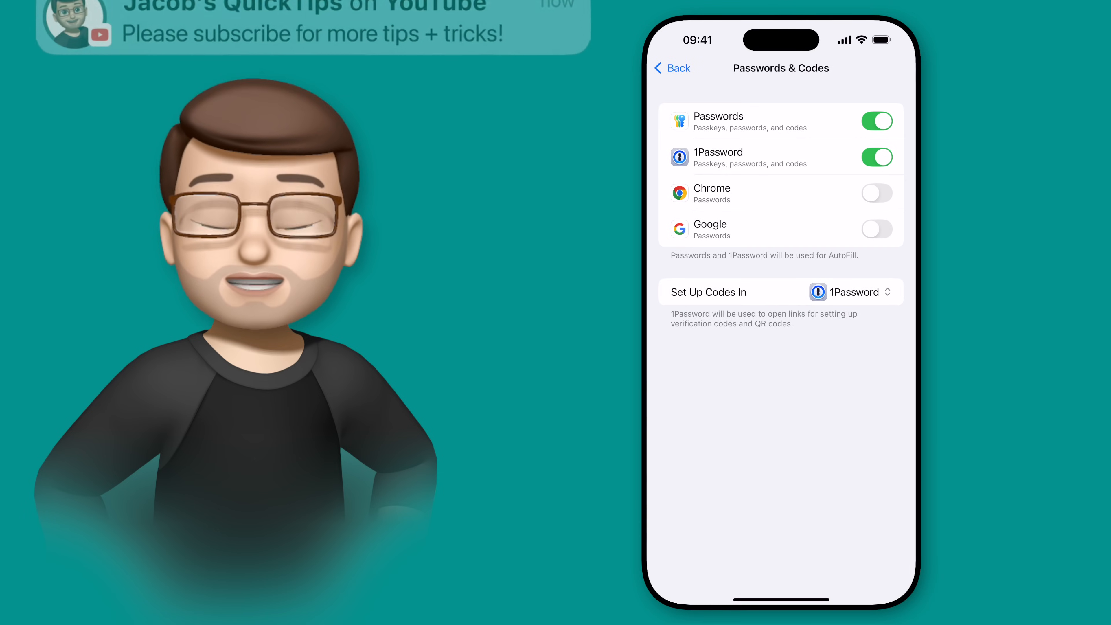
pyautogui.click(876, 121)
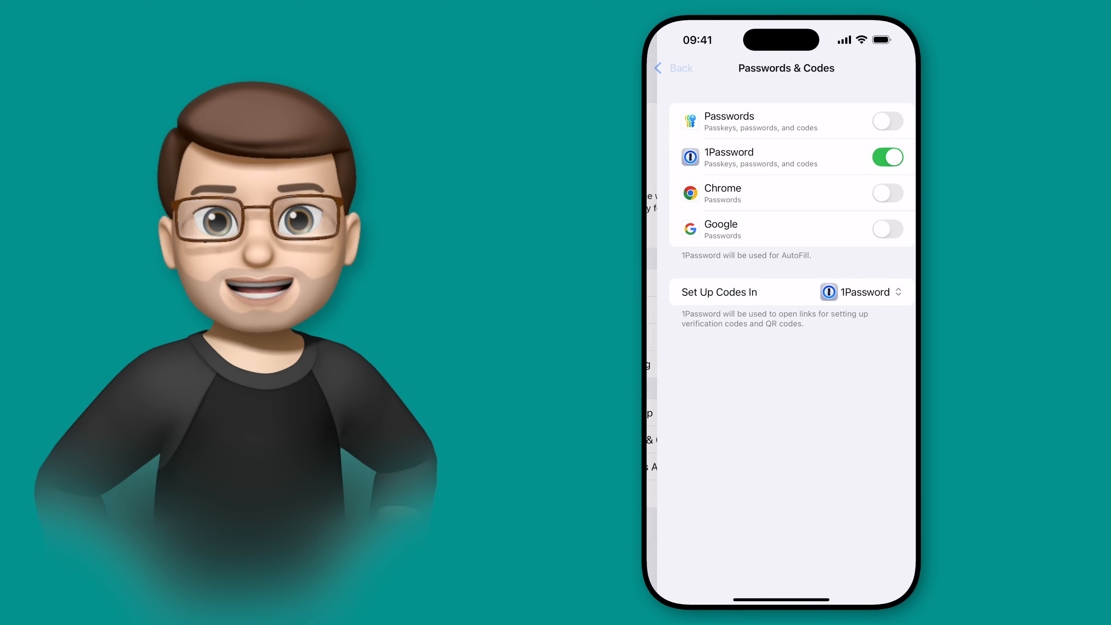
pyautogui.click(672, 68)
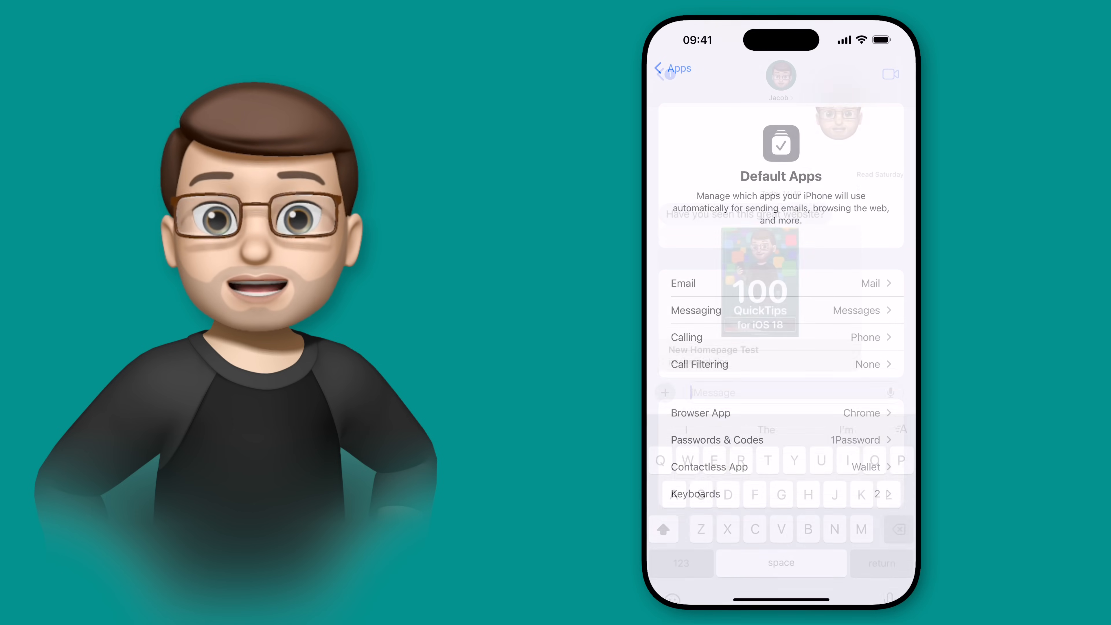